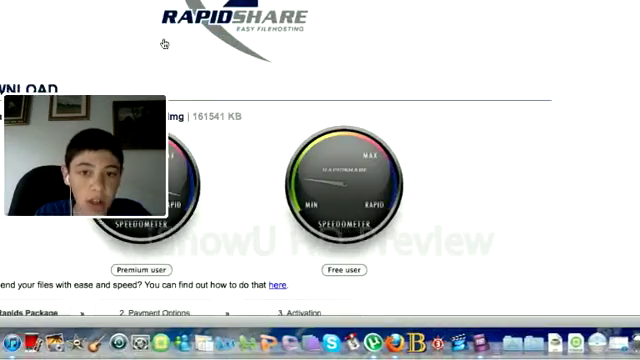
# - Choose the Free user download on RapidShare, reaching the download-limit notice
pyautogui.scroll(-3)
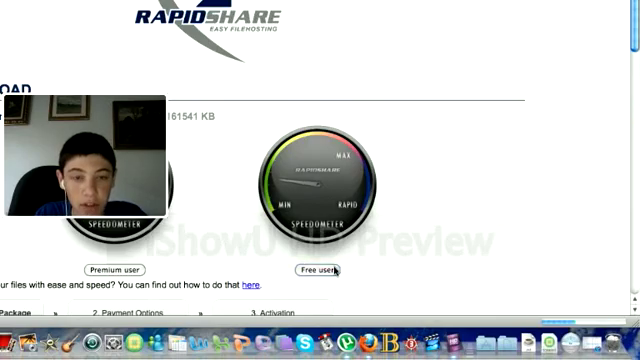
pyautogui.click(316, 270)
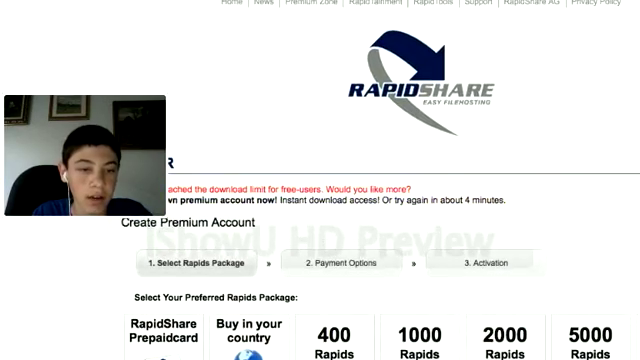
pyautogui.scroll(-3)
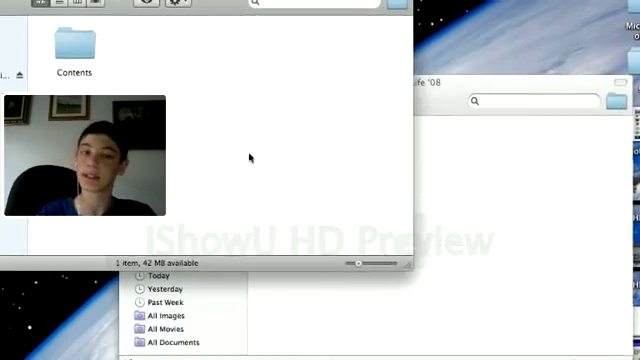
# - Expand Archive.pax.gz from the package's Contents folder with Archive Utility
pyautogui.doubleClick(64, 48)
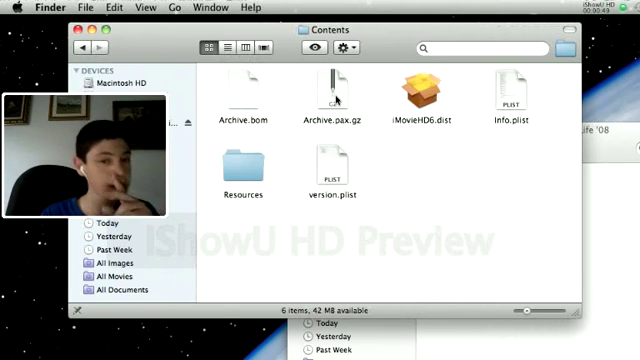
pyautogui.click(332, 90)
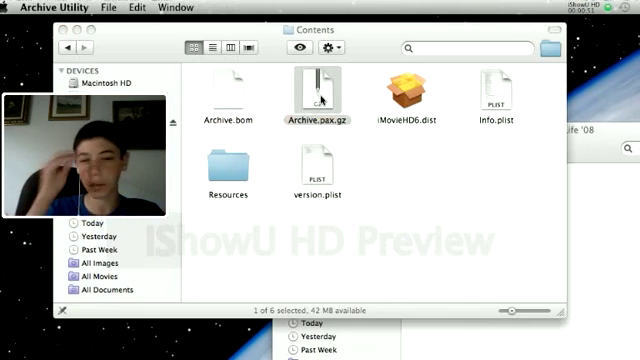
pyautogui.doubleClick(316, 96)
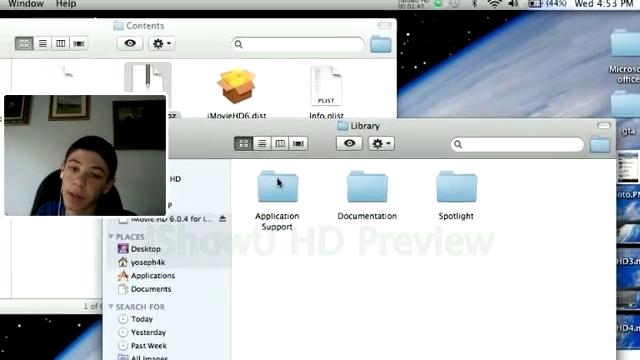
# - Enter the Application Support folder inside Library
pyautogui.doubleClick(278, 184)
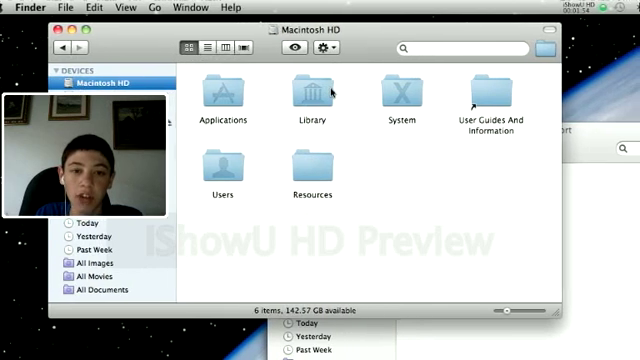
# - Enter a top-level folder of the Macintosh HD disk
pyautogui.doubleClick(312, 96)
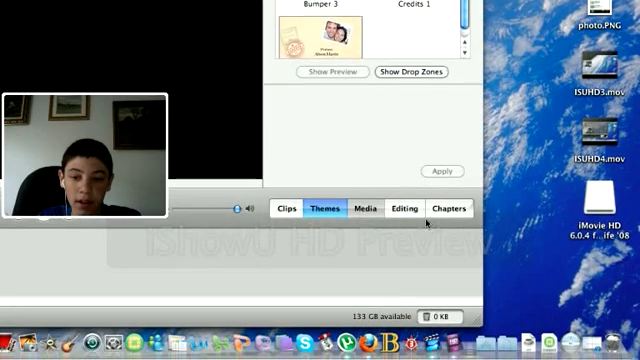
# - Switch from the populated themes list to the title Editing settings
pyautogui.click(406, 208)
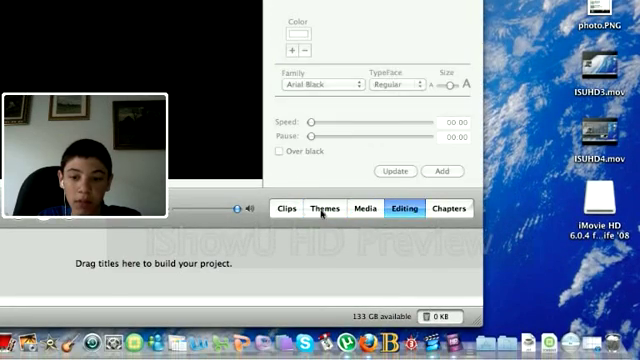